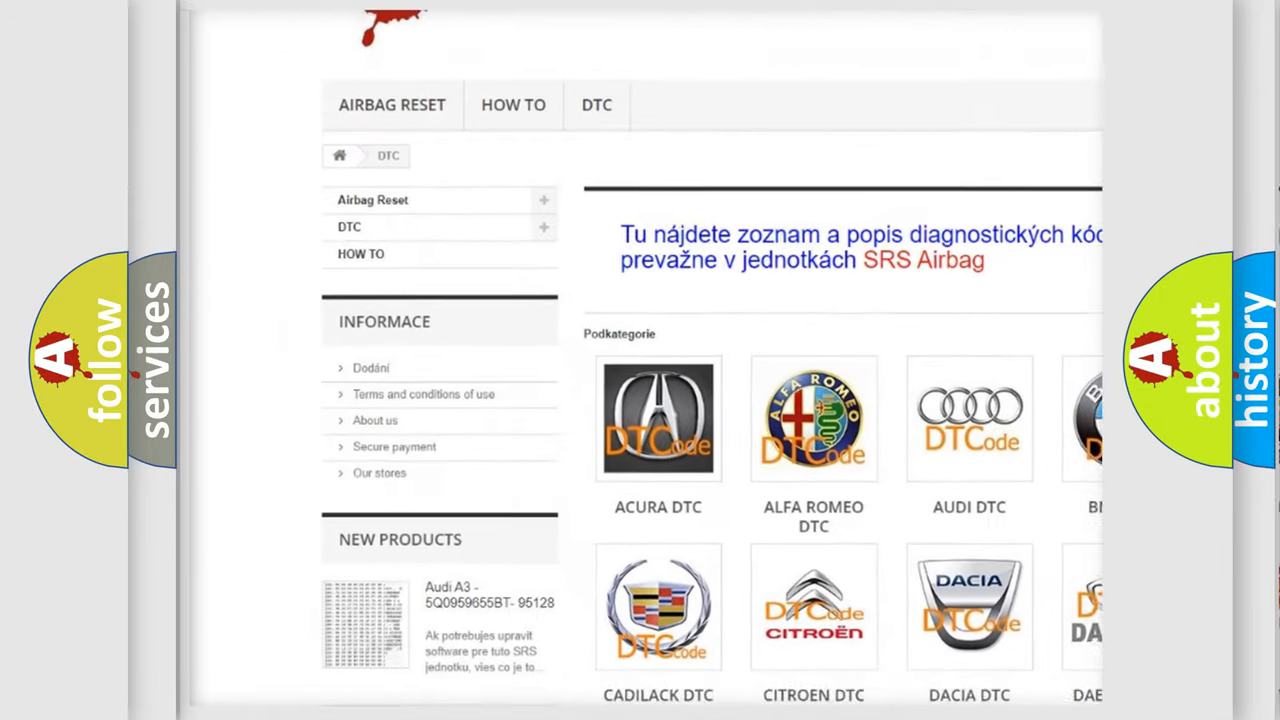
{"action": "scroll", "scroll_direction": "down", "scroll_amount": 3}
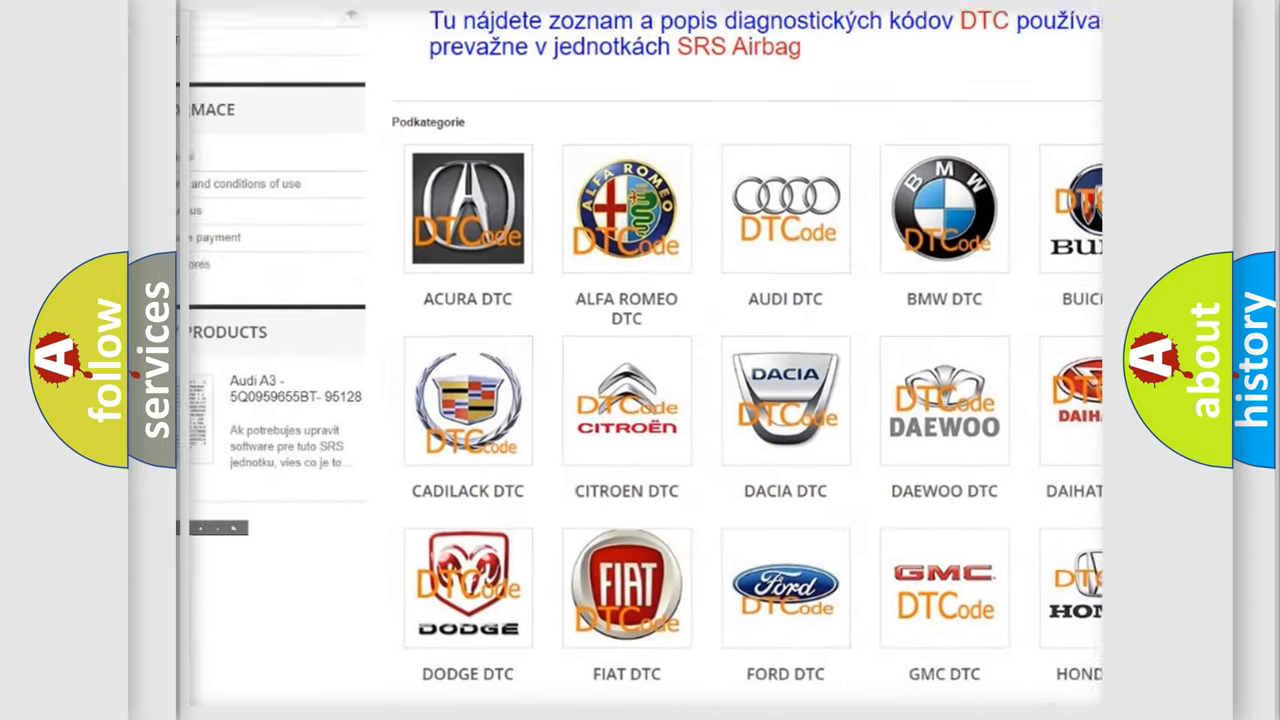
{"action": "scroll", "scroll_direction": "down", "scroll_amount": 3}
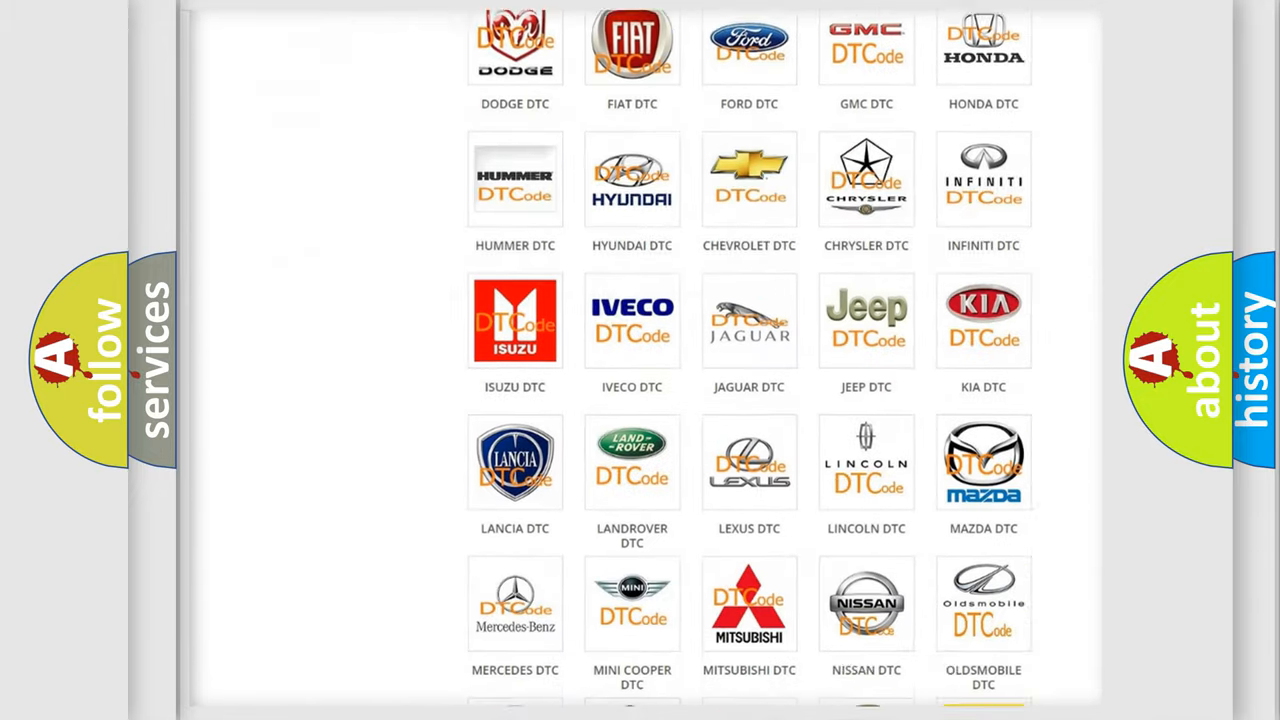
{"action": "scroll", "scroll_direction": "down", "scroll_amount": 3}
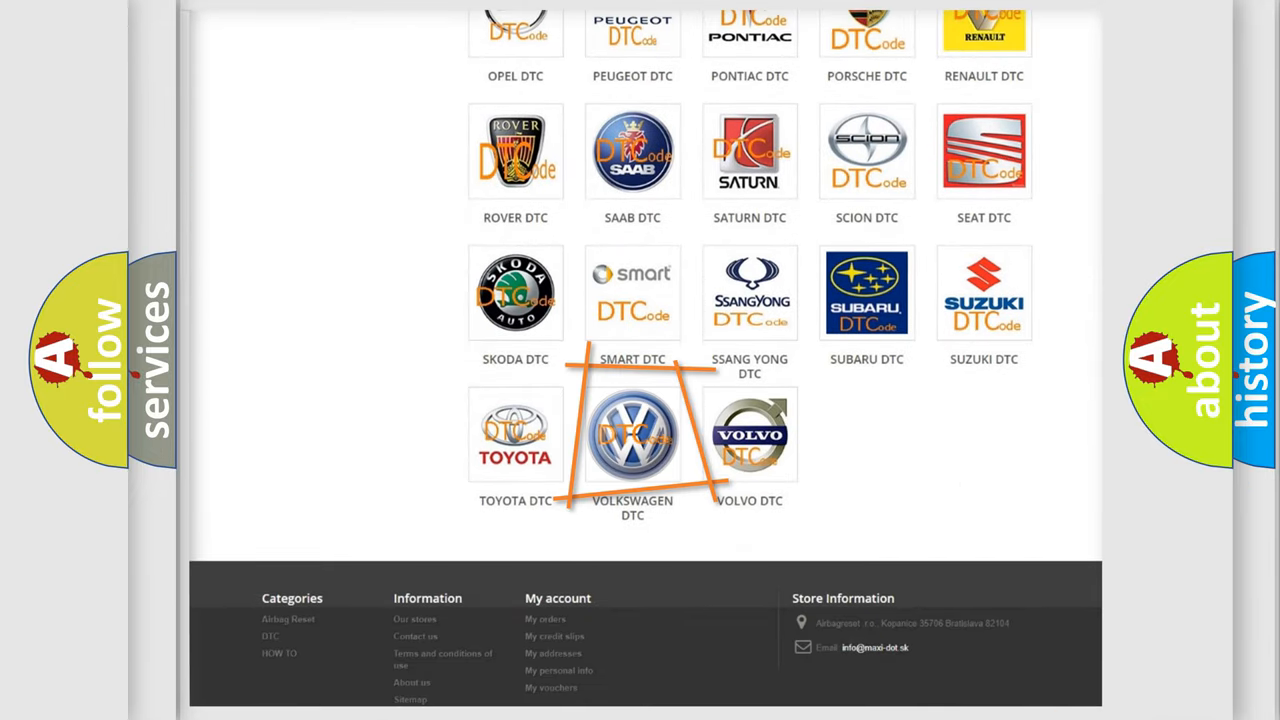